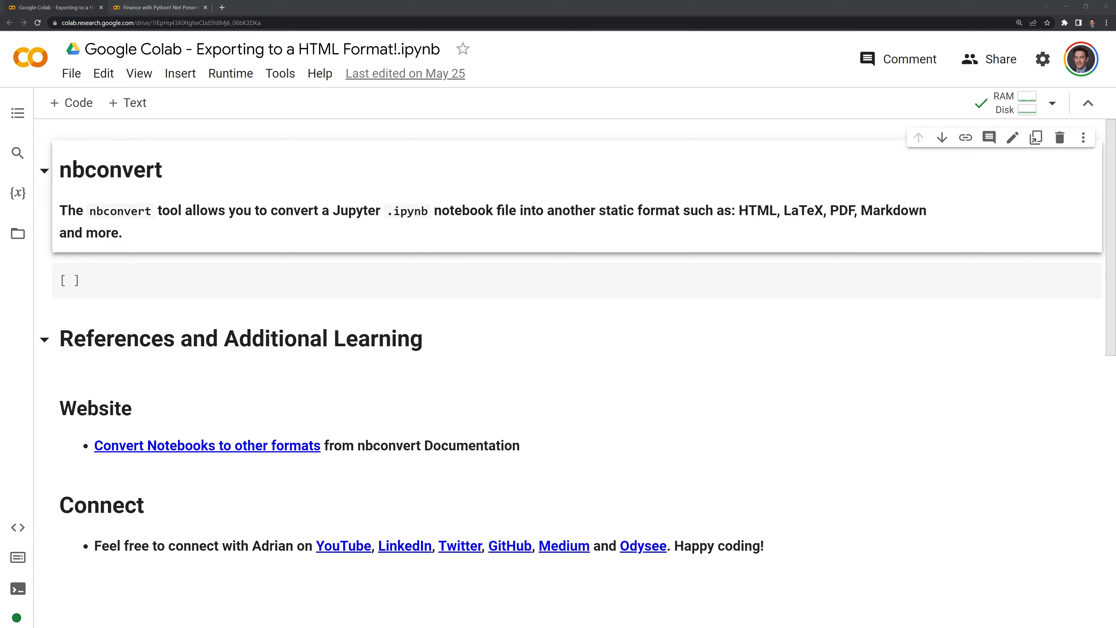
# Step: Switch to the Finance with Python NPV notebook and bring its Discounted Cash Flows chart into view
pyautogui.click(156, 7)
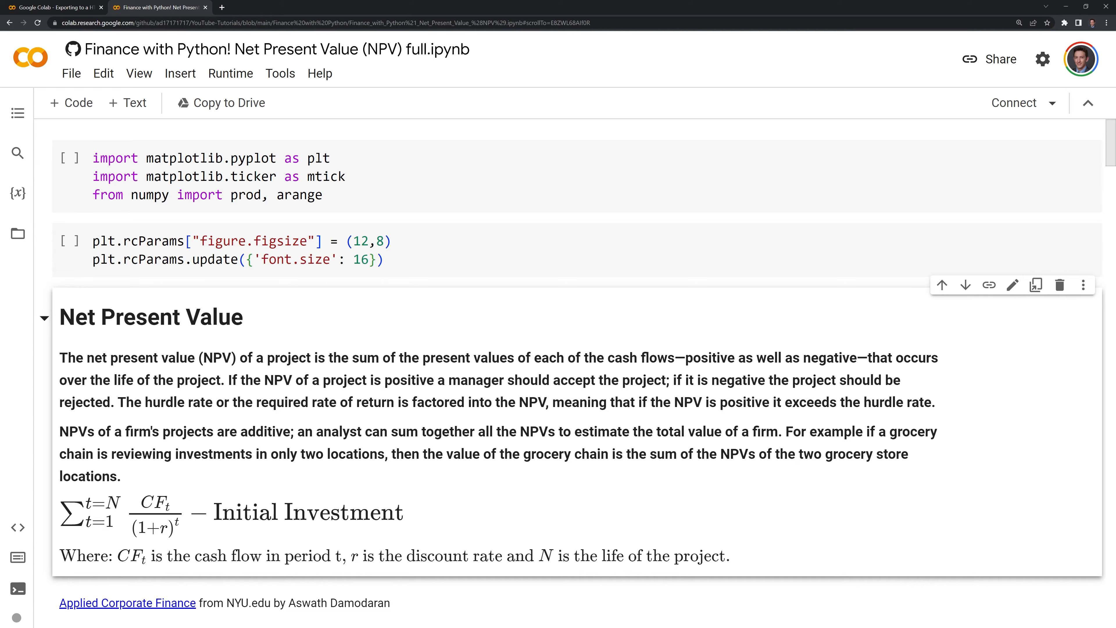
pyautogui.scroll(-3)
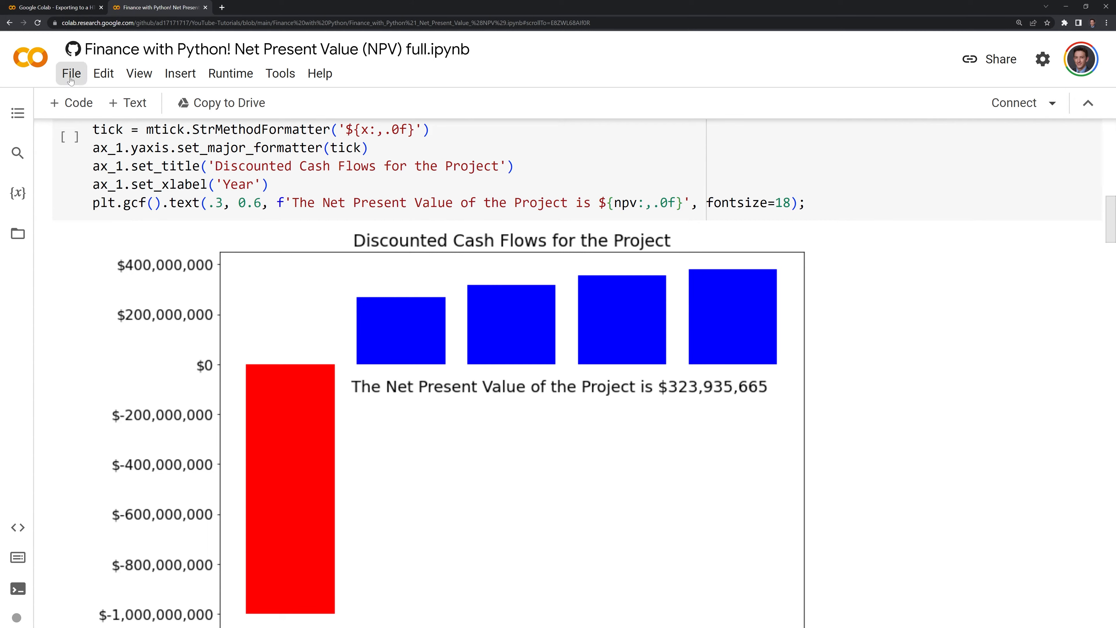
# Step: Download the NPV notebook as .ipynb and return to the Exporting to a HTML Format notebook
pyautogui.click(71, 74)
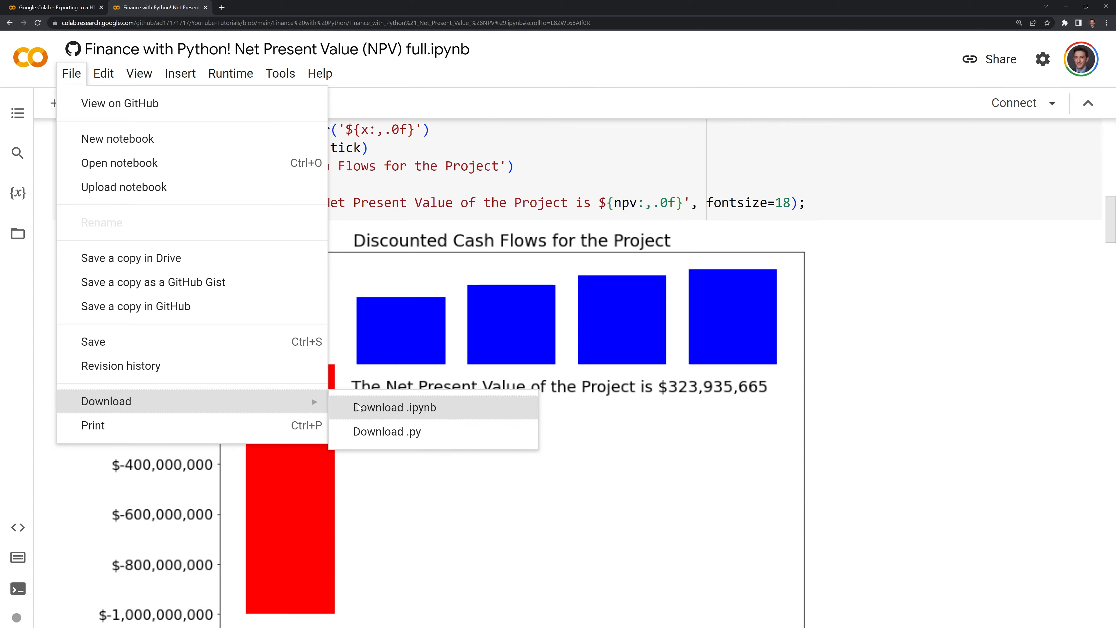
pyautogui.moveTo(405, 411)
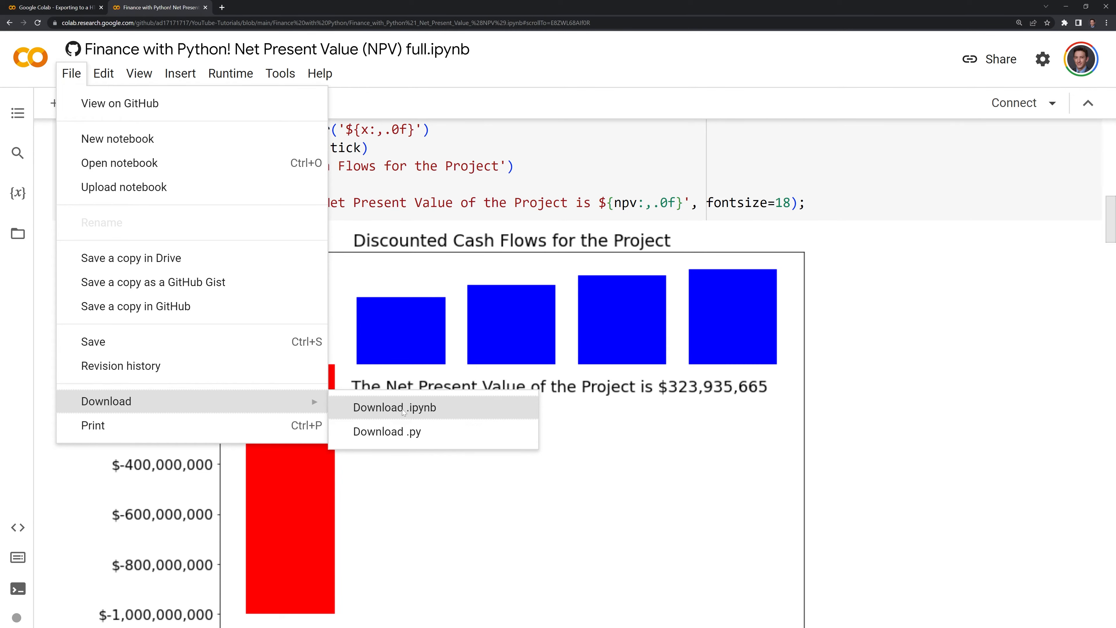
pyautogui.click(54, 8)
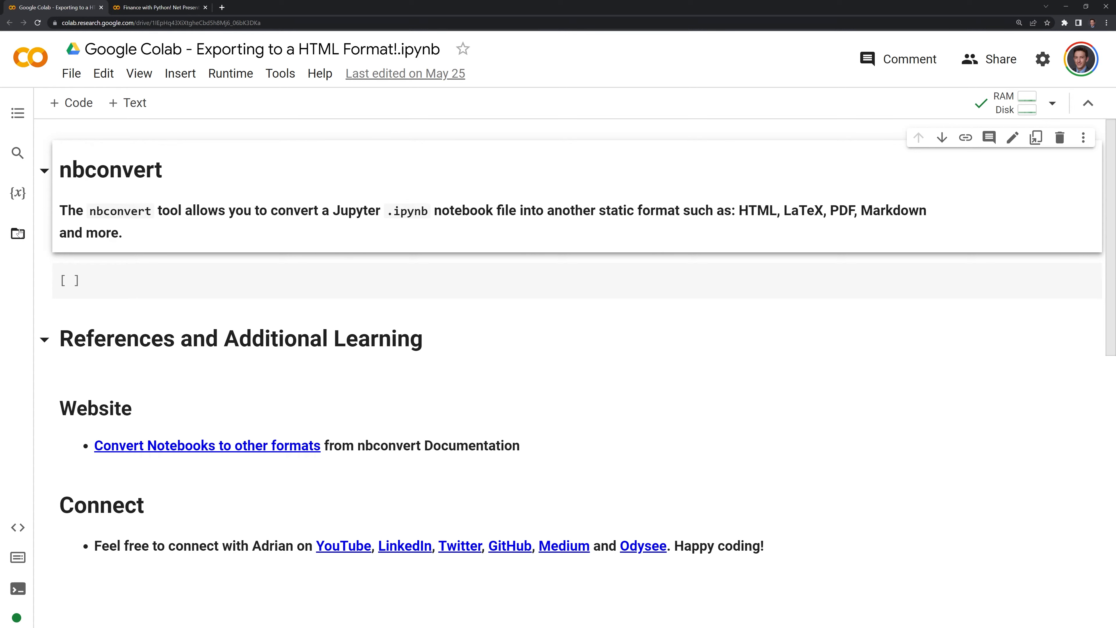
# Step: Show the session files listing the NPV .ipynb, then focus the empty cell under nbconvert
pyautogui.click(17, 234)
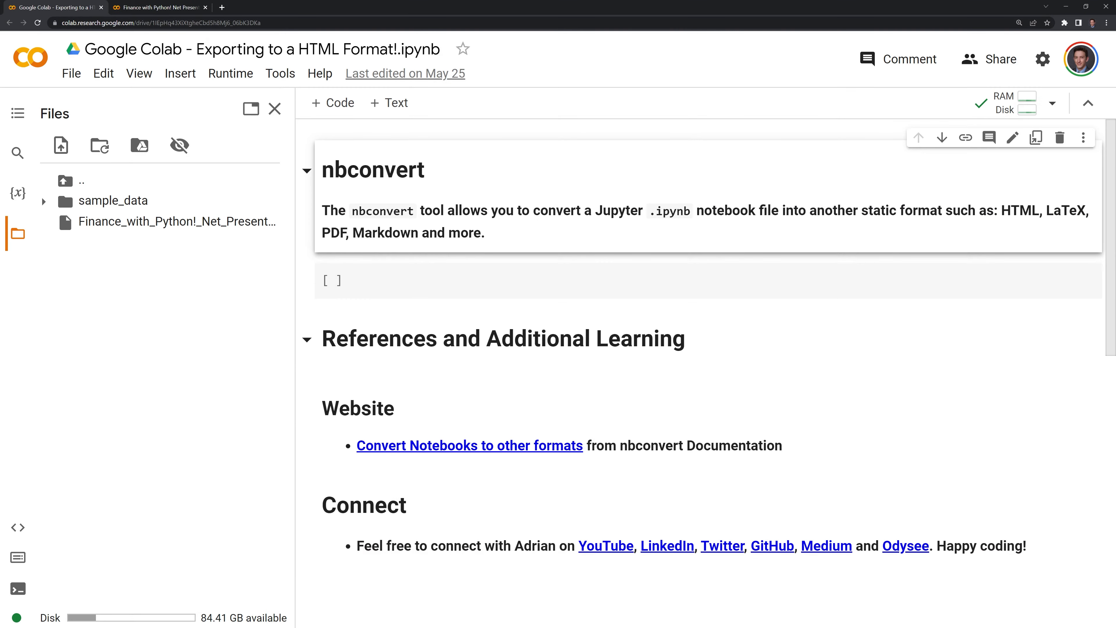
pyautogui.click(641, 280)
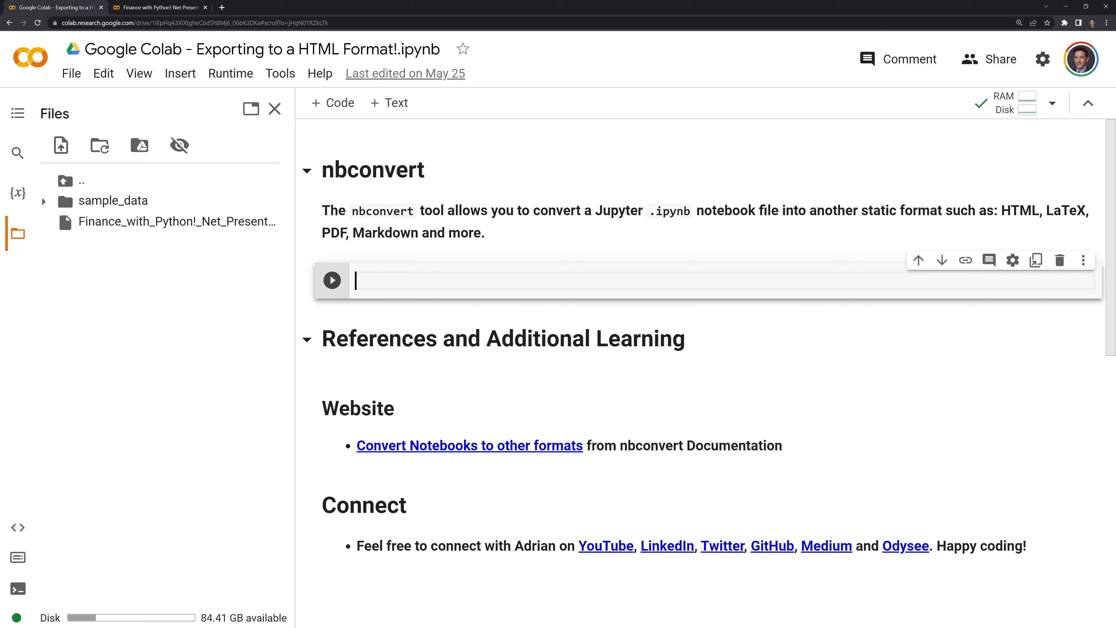
# Step: Run !jupyter nbconvert --execute --to html on /content/Finance_with_Python!_Net_Present_Value_(NPV)_full.ipynb
pyautogui.write('!')
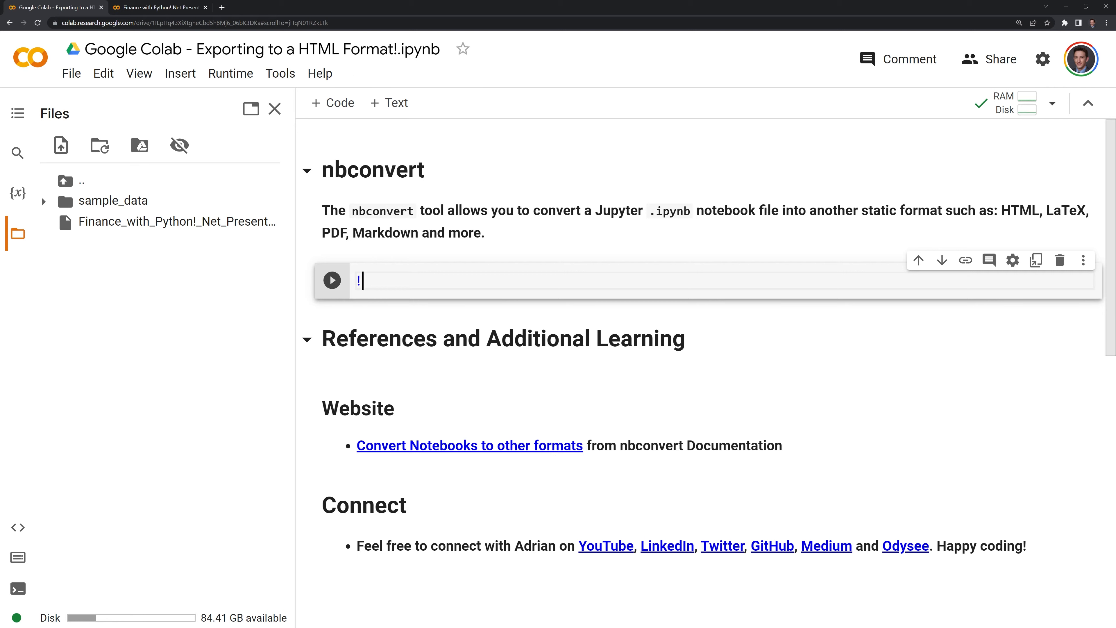
pyautogui.write('jupyter nbconvert')
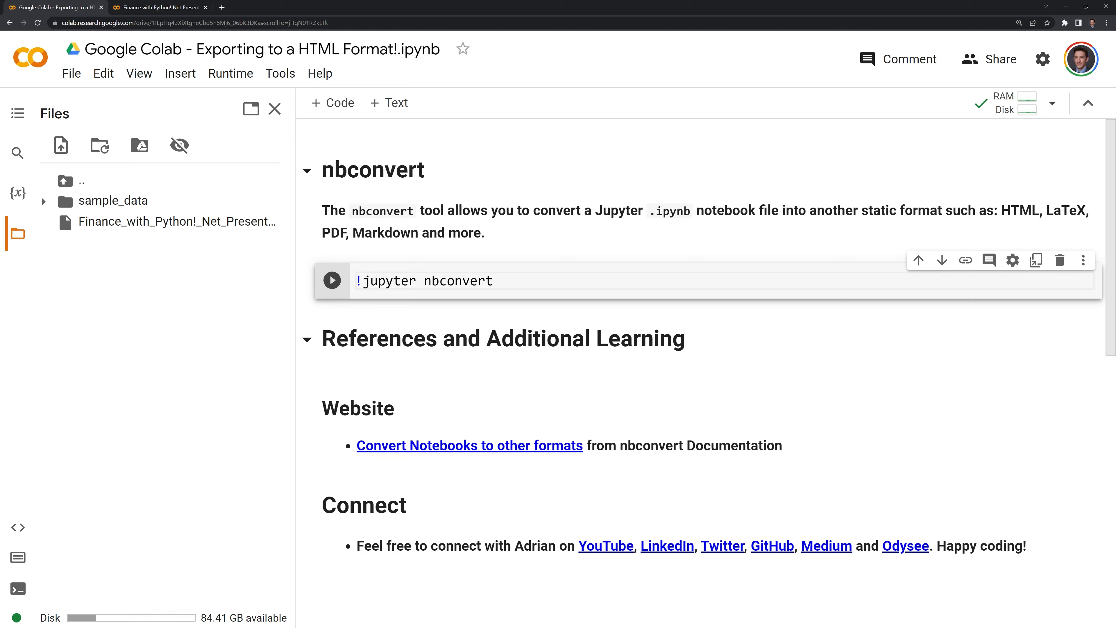
pyautogui.moveTo(624, 356)
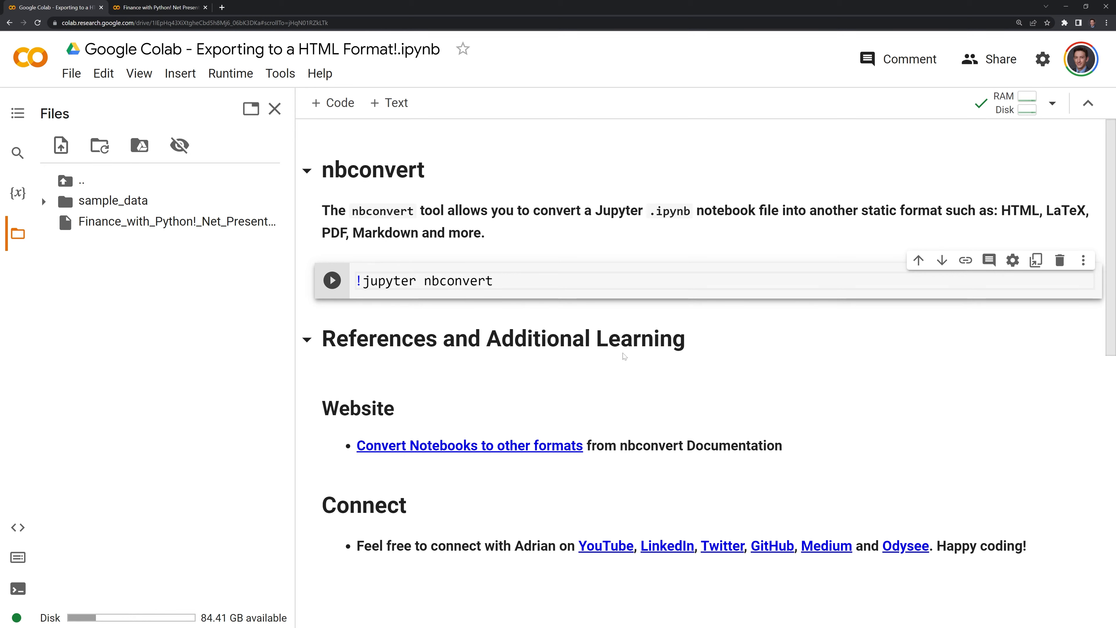
pyautogui.write('--execute --to html')
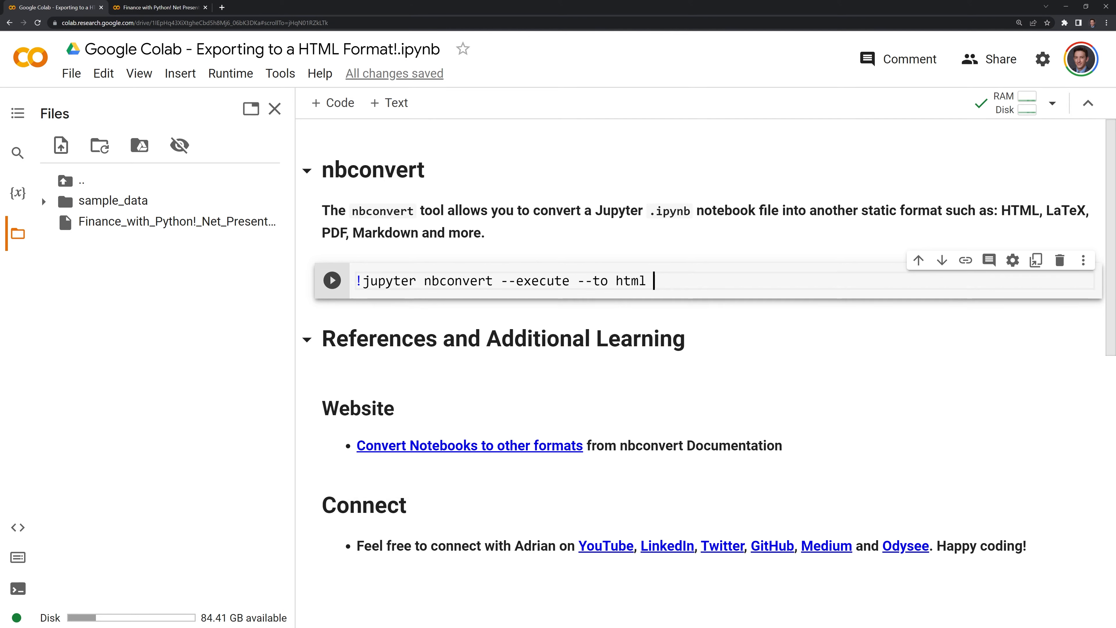
pyautogui.write('""')
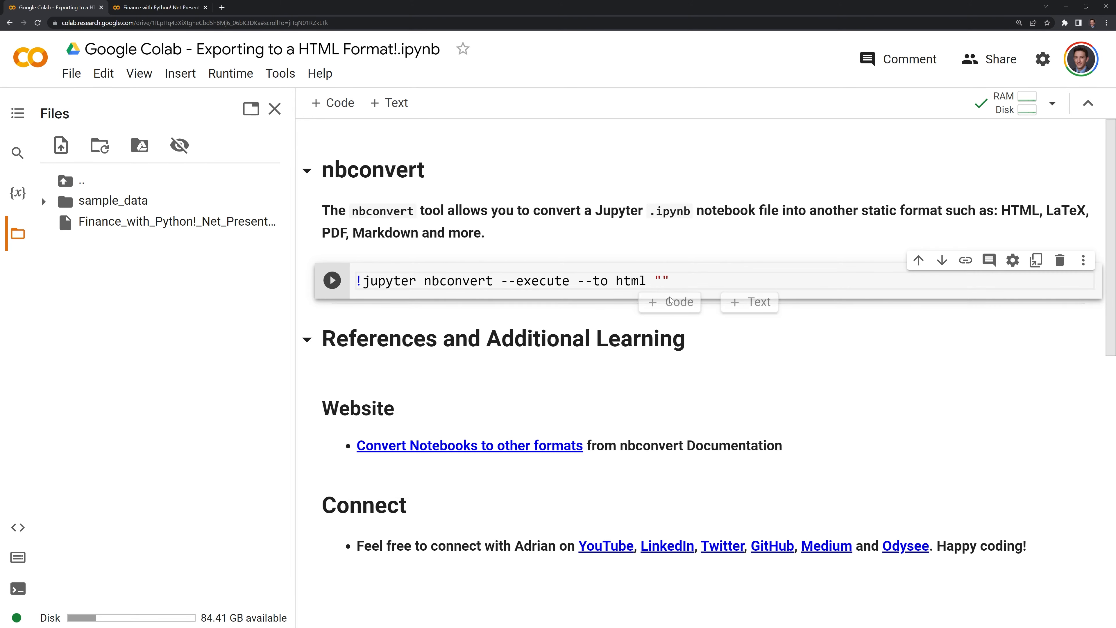
pyautogui.write('/content/Finance_with_Python!_Net_Present_Value_(NPV)_full.ipynb')
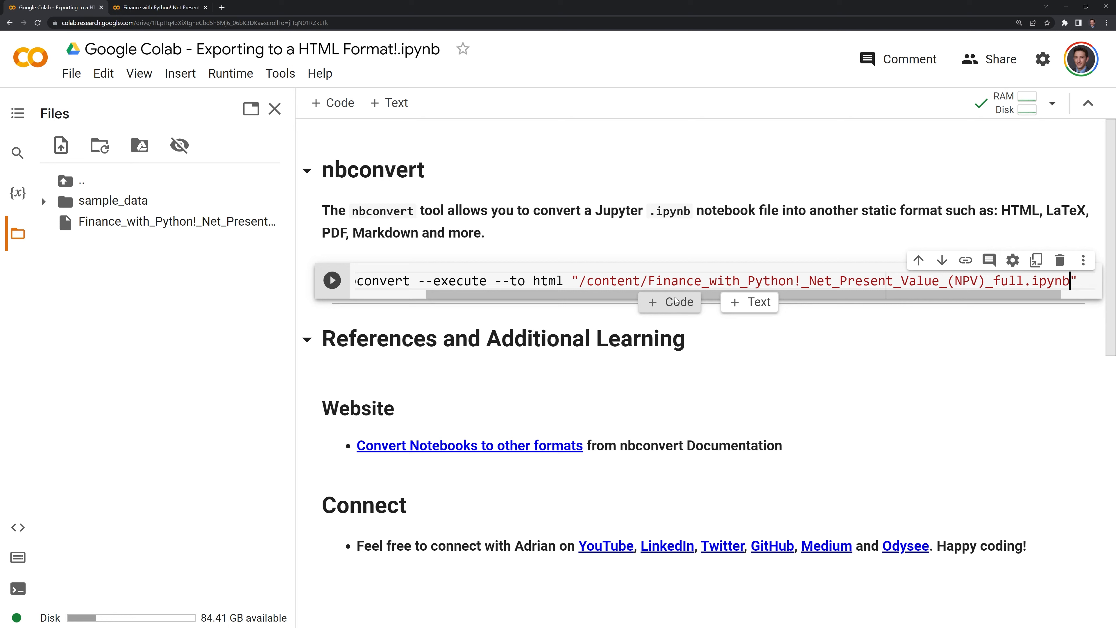
pyautogui.click(331, 280)
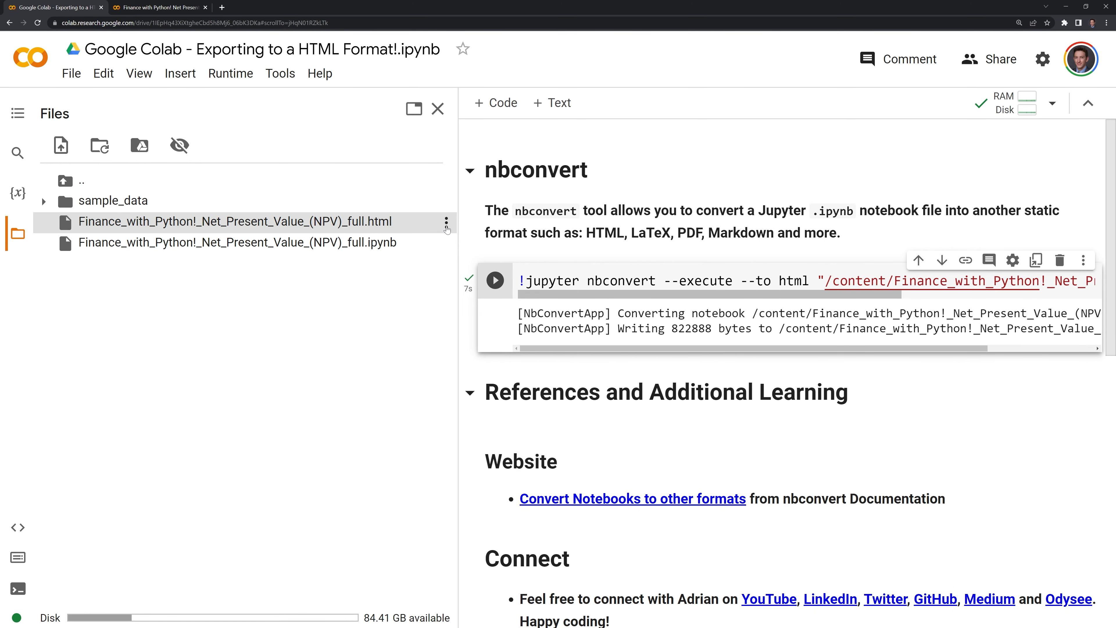
# Step: Download the generated HTML file, view it in the browser, then return to Colab and hide the files panel
pyautogui.click(445, 222)
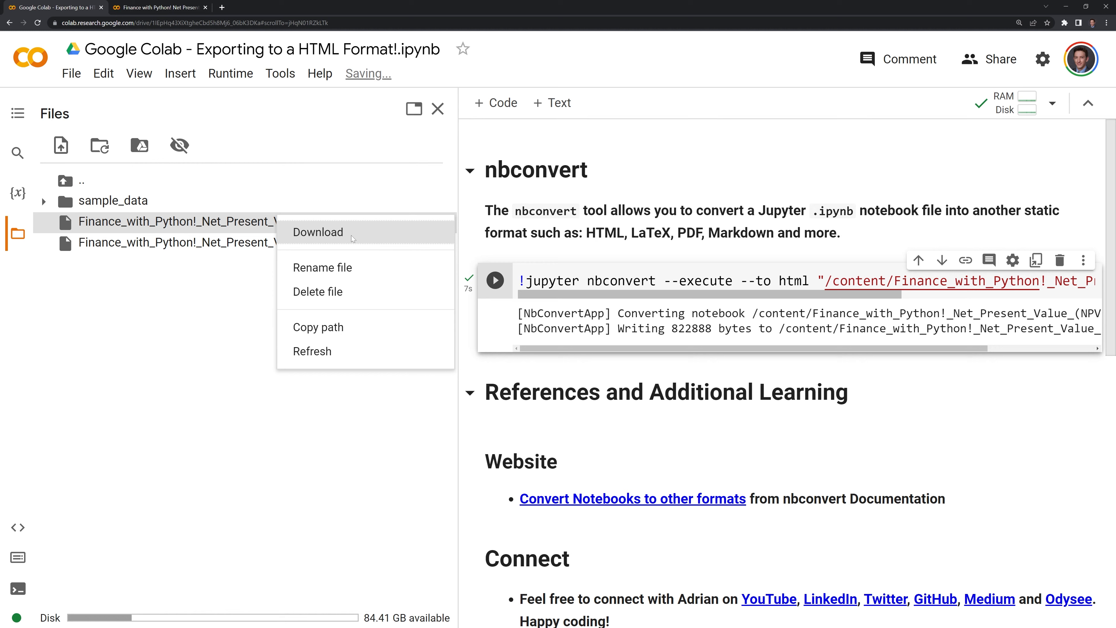
pyautogui.click(318, 232)
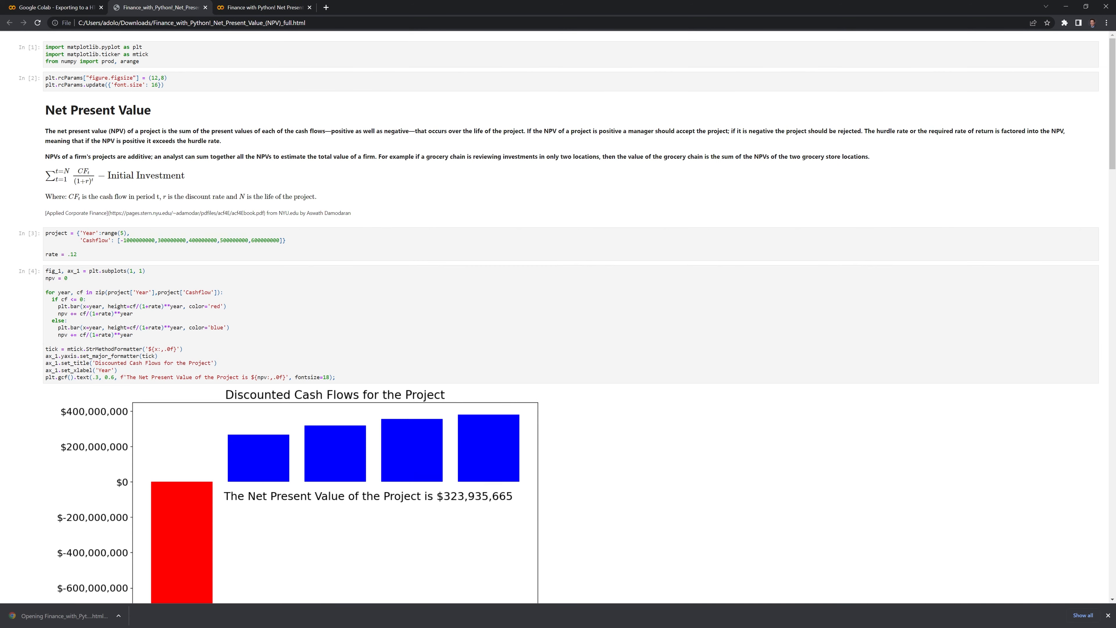
pyautogui.scroll(-3)
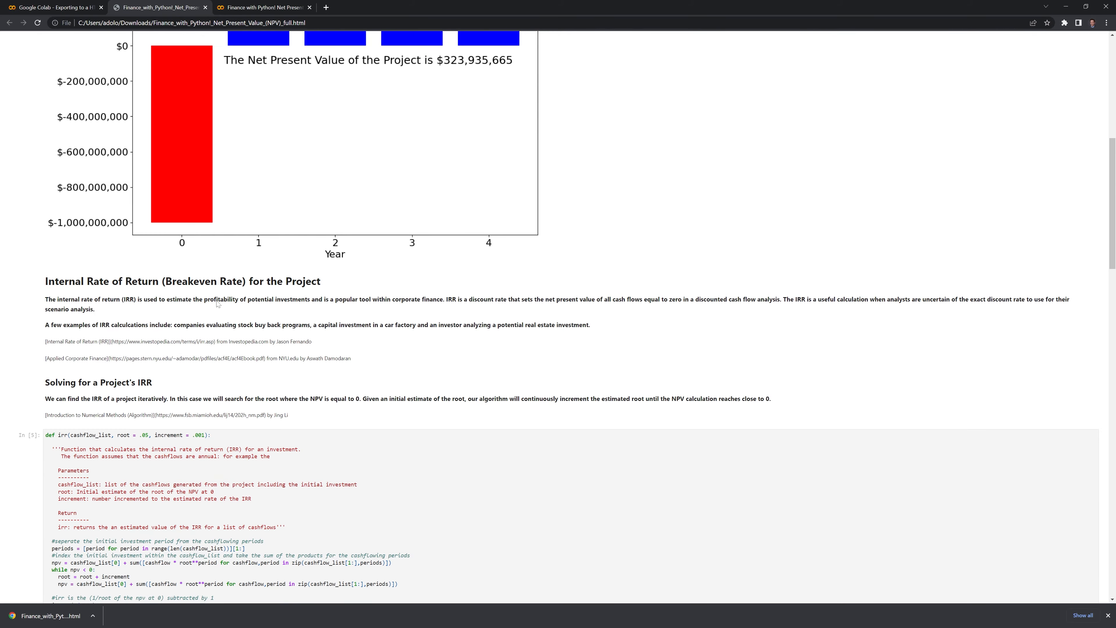
pyautogui.scroll(-3)
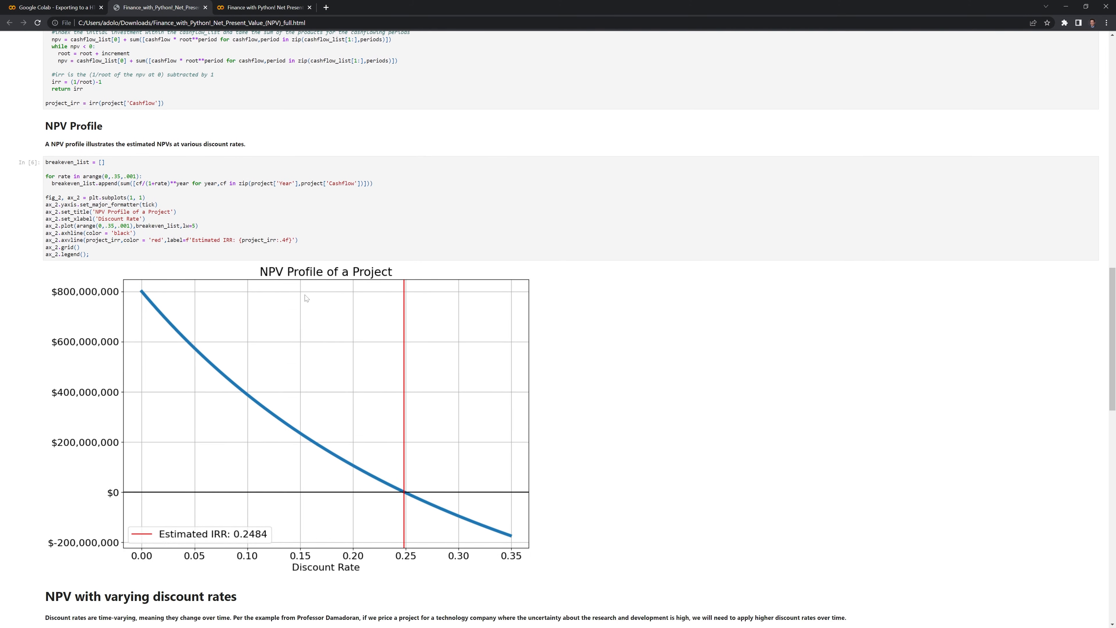
pyautogui.click(50, 7)
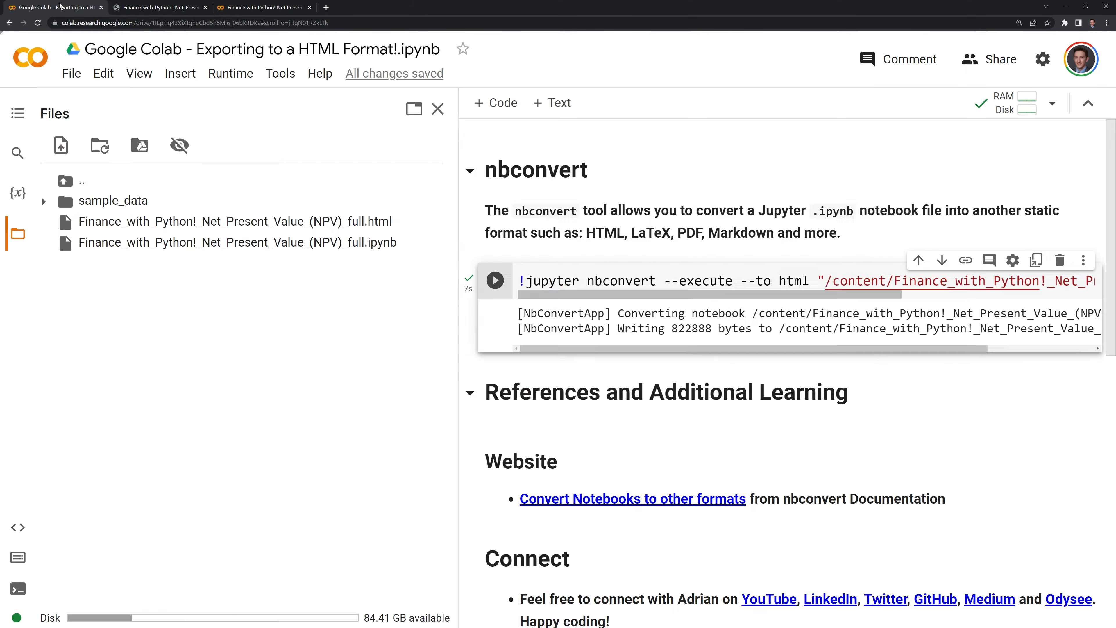
pyautogui.click(437, 108)
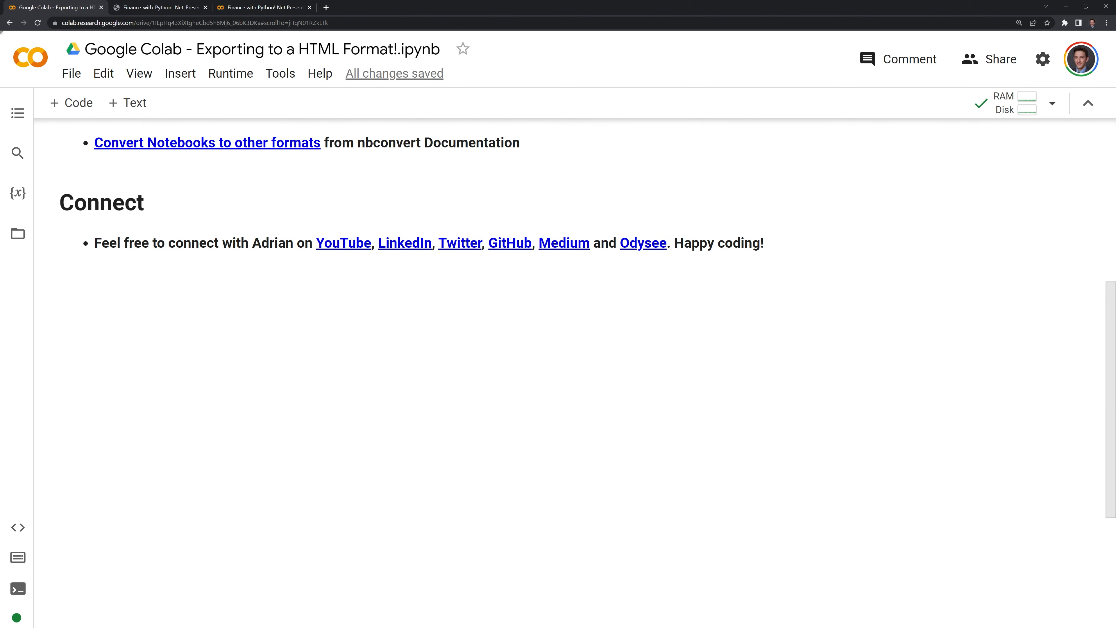